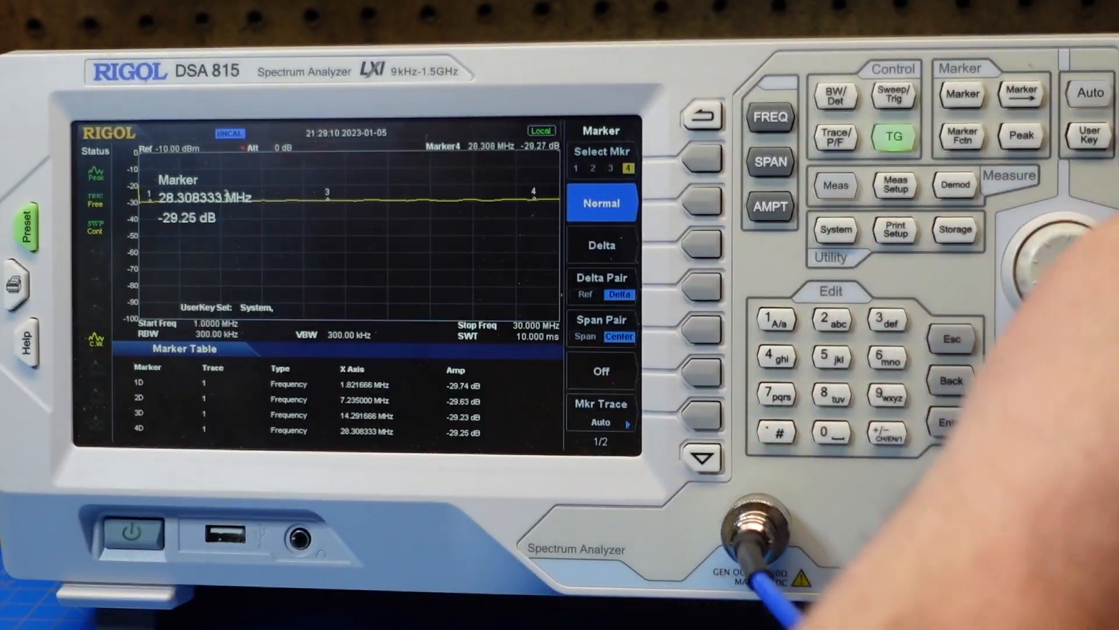
- Set the sweep from 140 to 500 MHz and read the four markers at about -40 dB
click(765, 120)
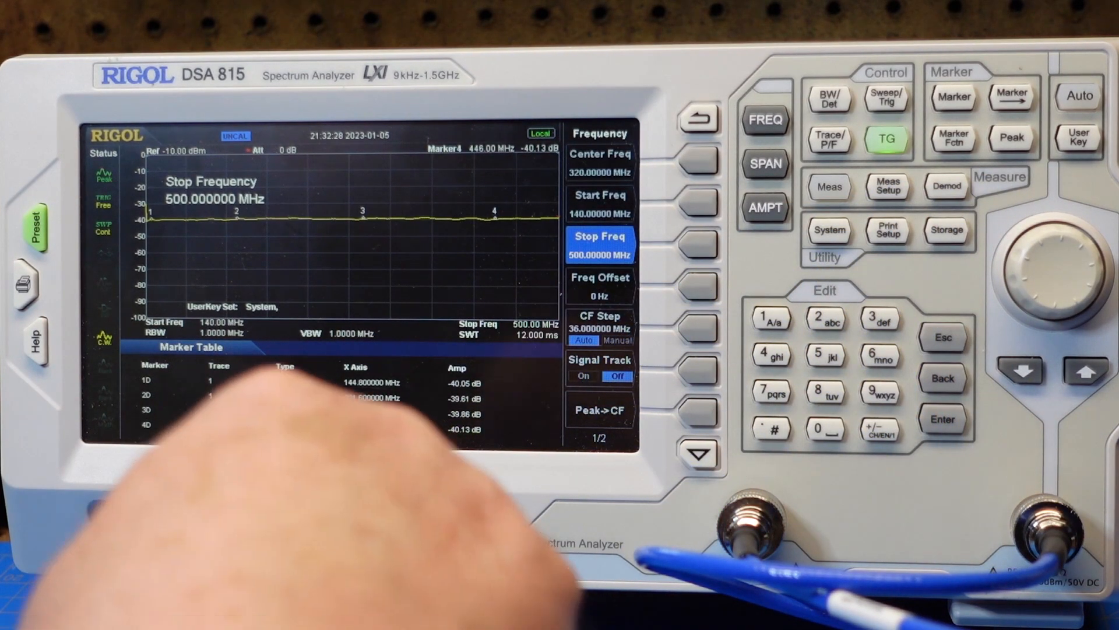